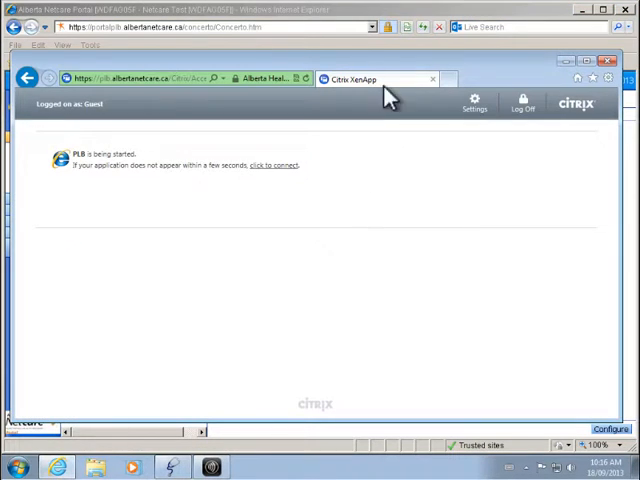
{"action": "mouse_move", "coordinate": [198, 231]}
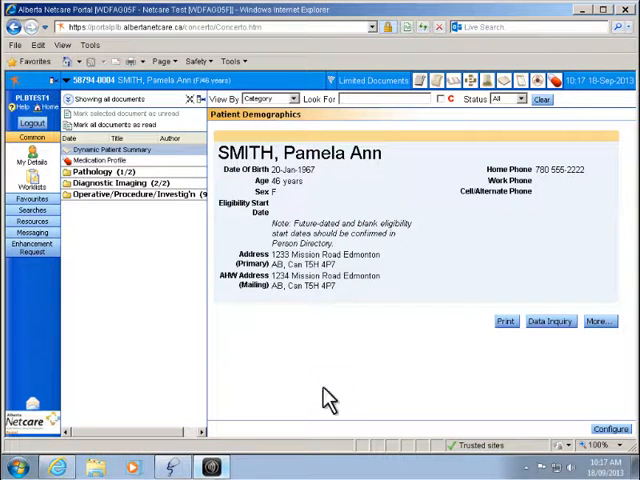
{"action": "mouse_move", "coordinate": [210, 395]}
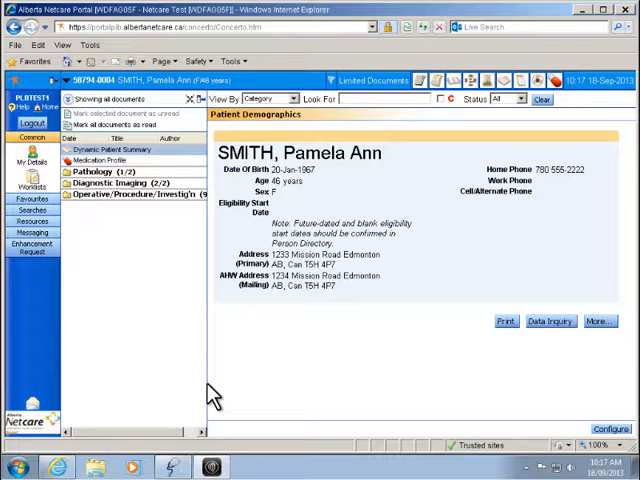
{"action": "mouse_move", "coordinate": [180, 460]}
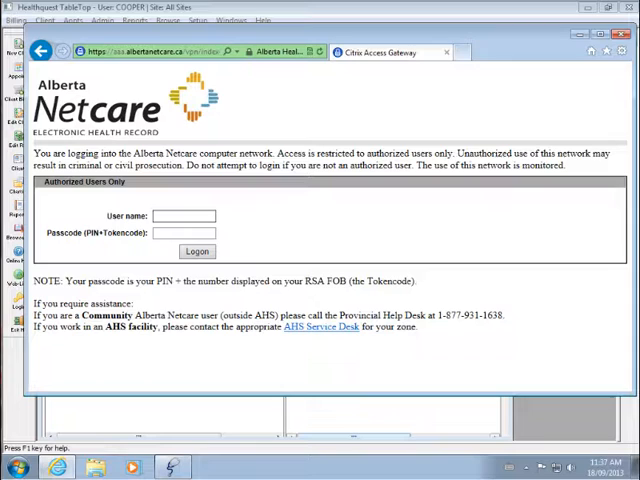
Sign in to the Citrix Access Gateway with the user name and PIN+Tokencode passcode
{"action": "left_click", "coordinate": [183, 215]}
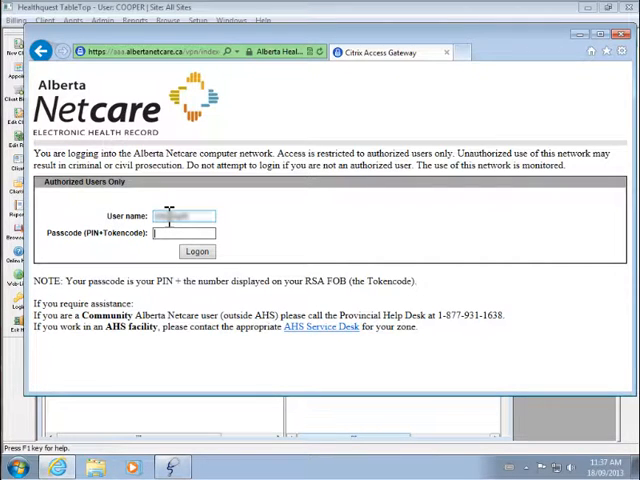
{"action": "type", "text": "•••••"}
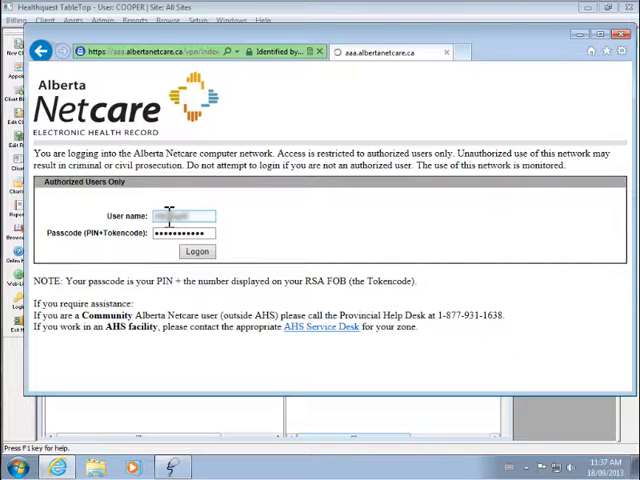
{"action": "left_click", "coordinate": [197, 251]}
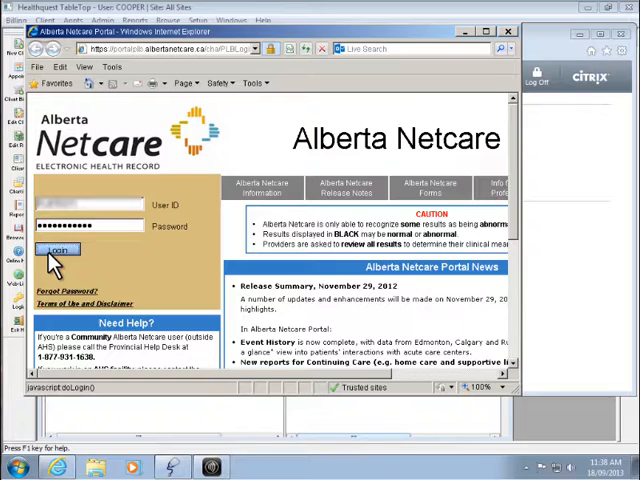
Log in to the Alberta Netcare Portal with the entered user ID and password
{"action": "left_click", "coordinate": [59, 249]}
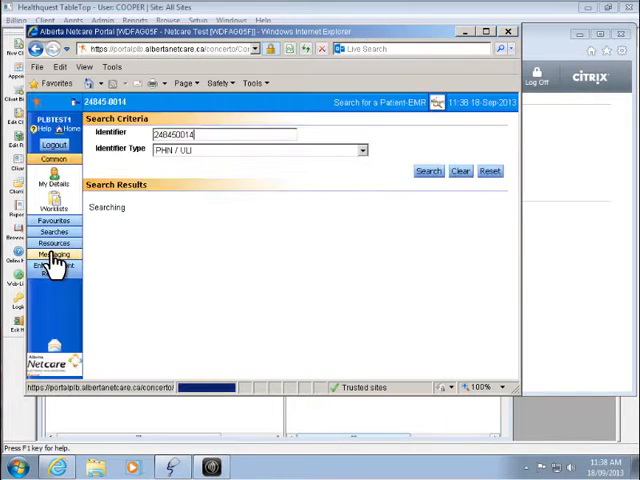
{"action": "left_click", "coordinate": [428, 171]}
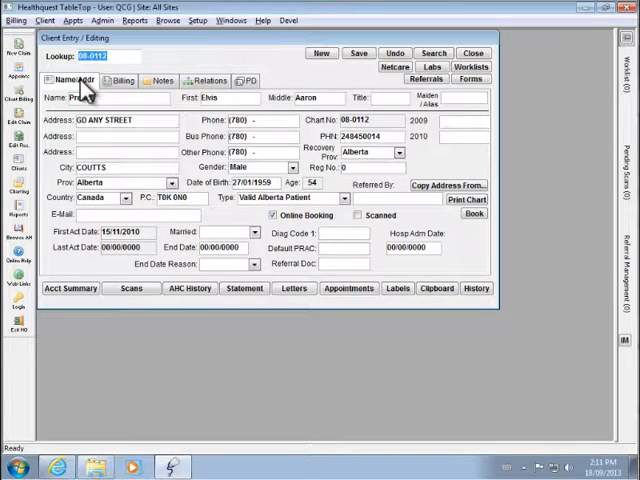
{"action": "type", "text": "smith, pamel"}
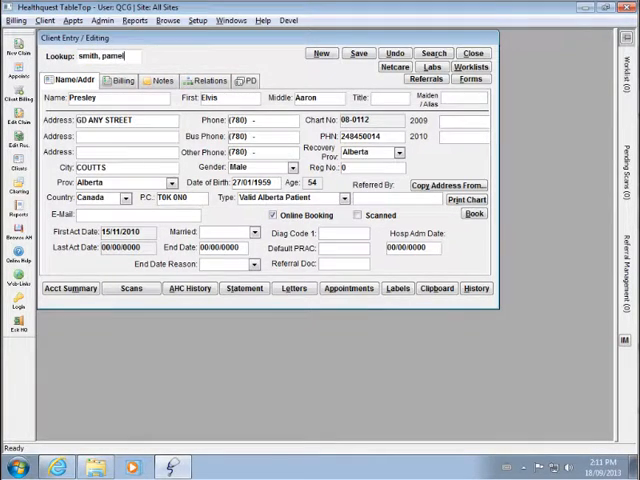